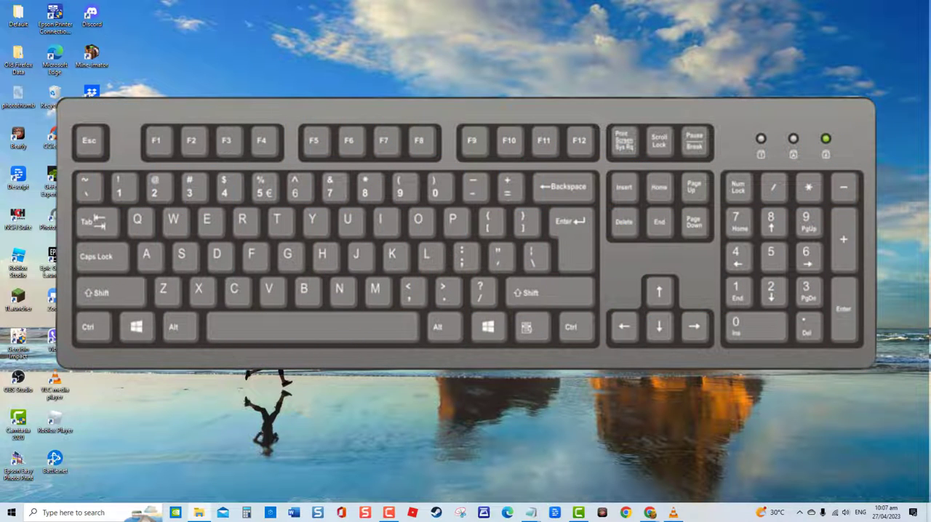
# Step: Launch Device Manager by running devmgmt.msc from the Run box
pyautogui.click(98, 222)
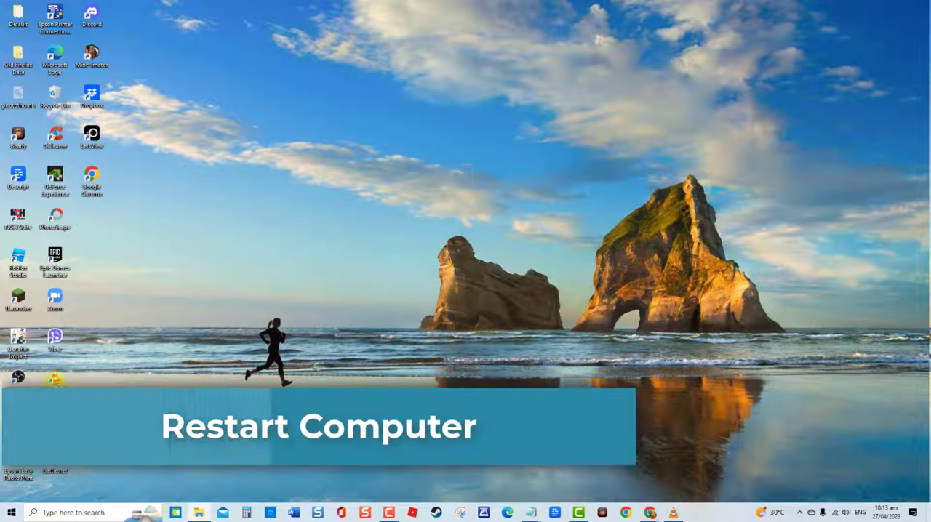
pyautogui.click(9, 512)
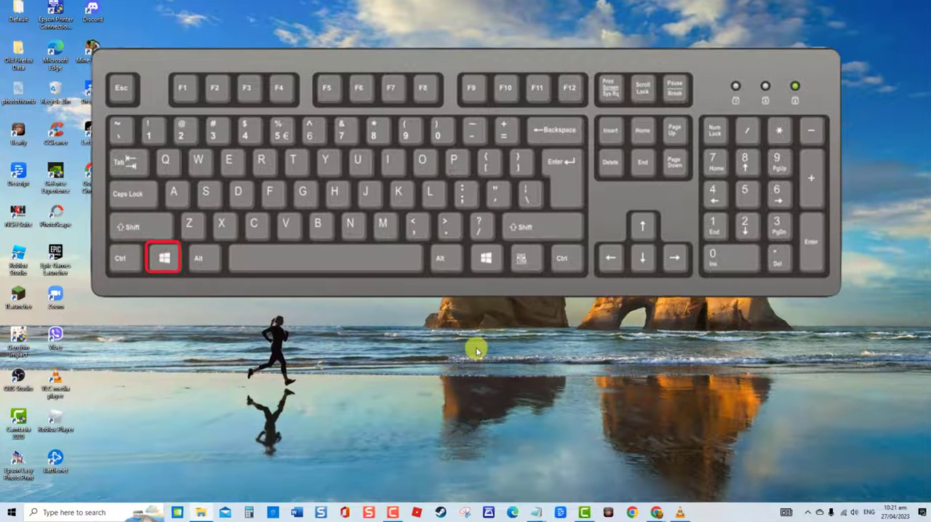
pyautogui.press('Win+r')
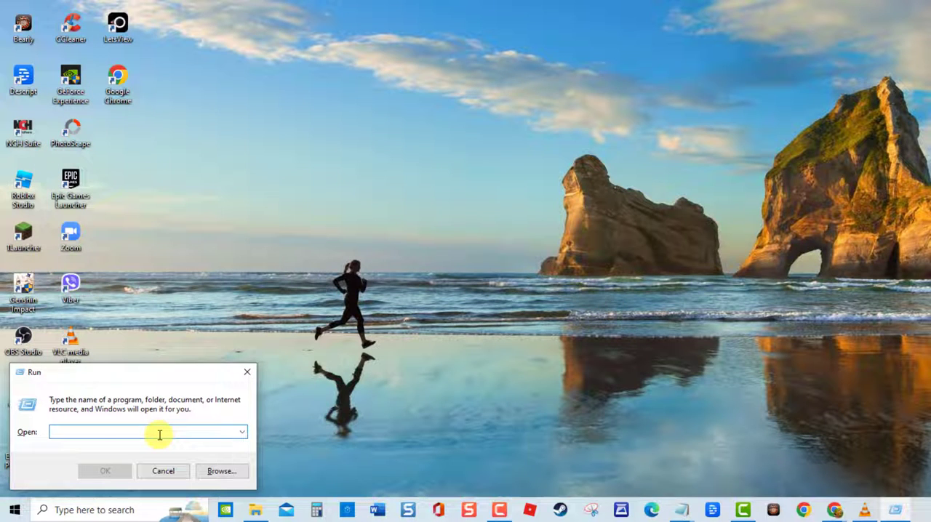
pyautogui.write('devmgmt.msc')
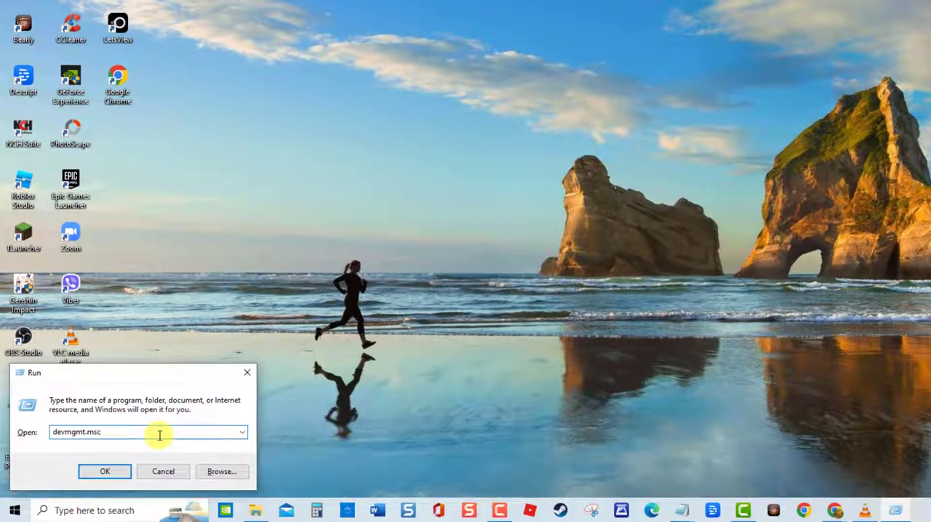
pyautogui.click(104, 471)
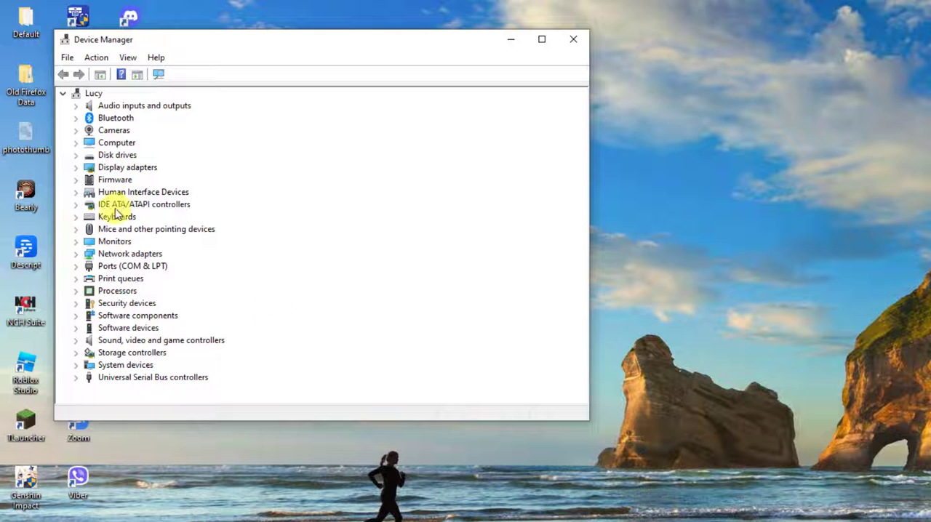
# Step: Search automatically for a TUF GAMING M5 keyboard driver update, confirming the best driver is installed
pyautogui.click(76, 217)
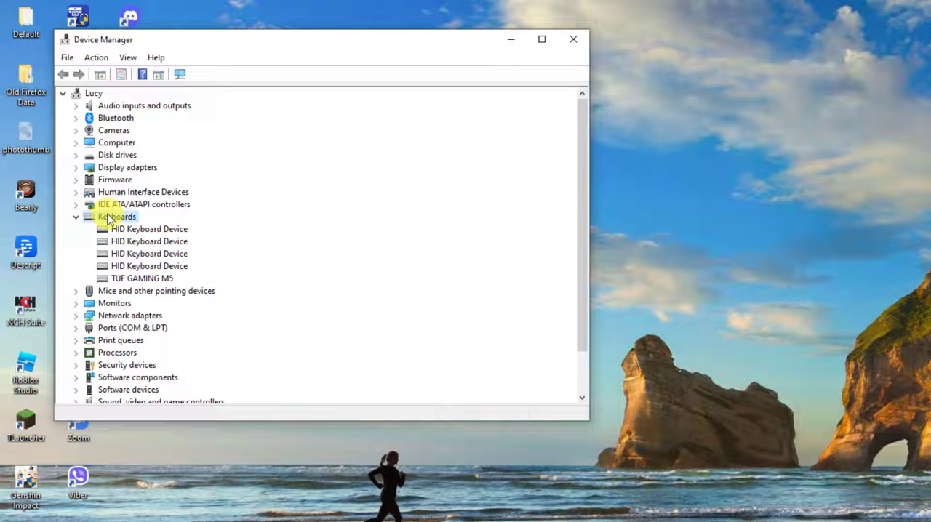
pyautogui.rightClick(141, 278)
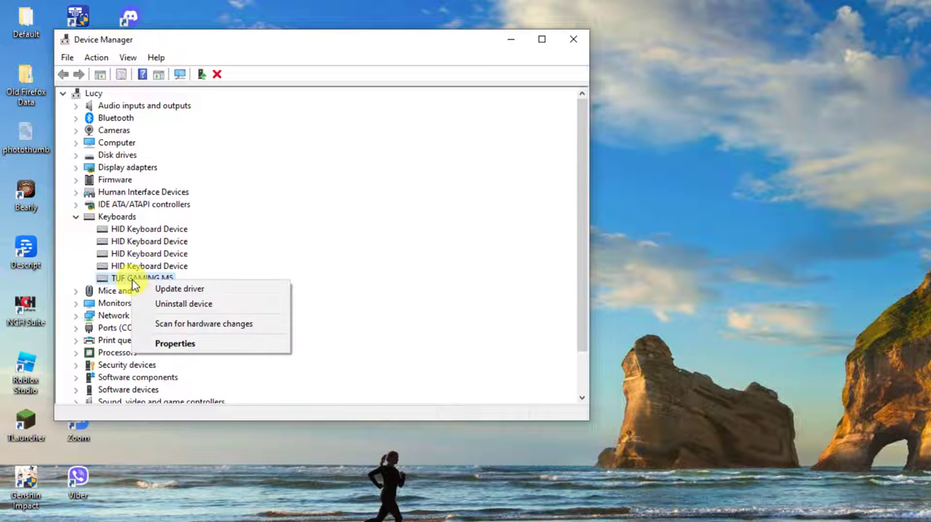
pyautogui.click(178, 288)
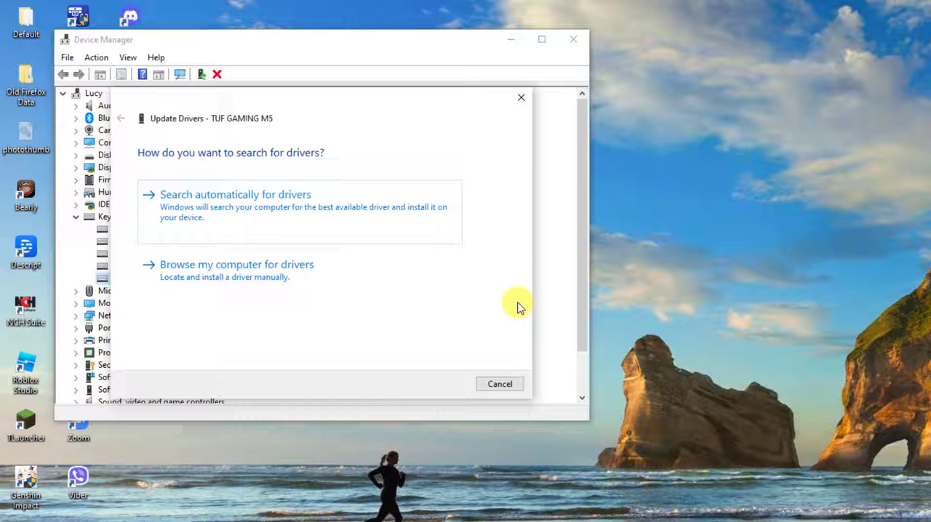
pyautogui.click(235, 194)
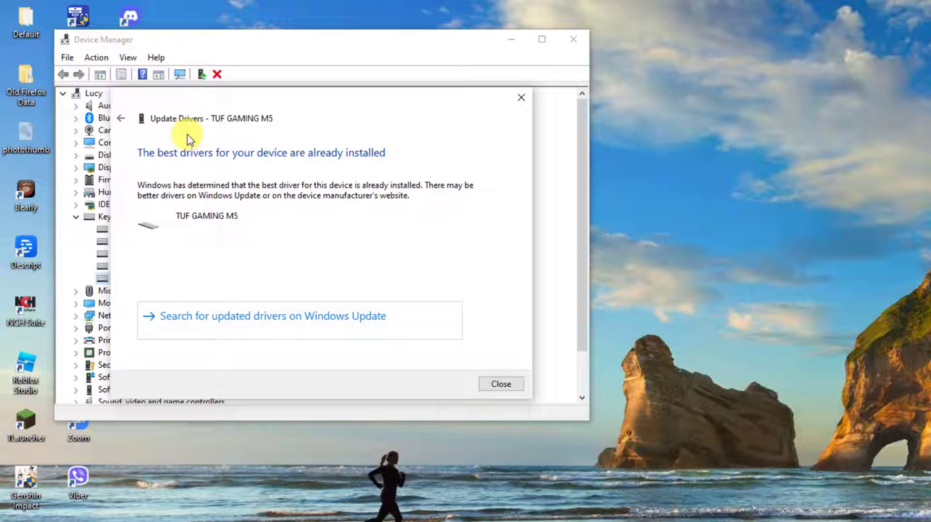
pyautogui.click(500, 383)
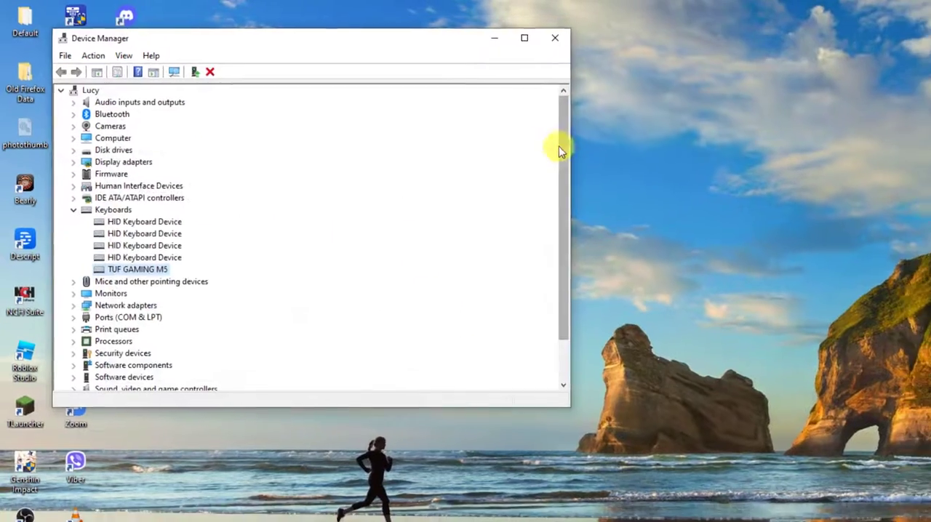
# Step: Close the Device Manager window to return to the desktop
pyautogui.click(554, 38)
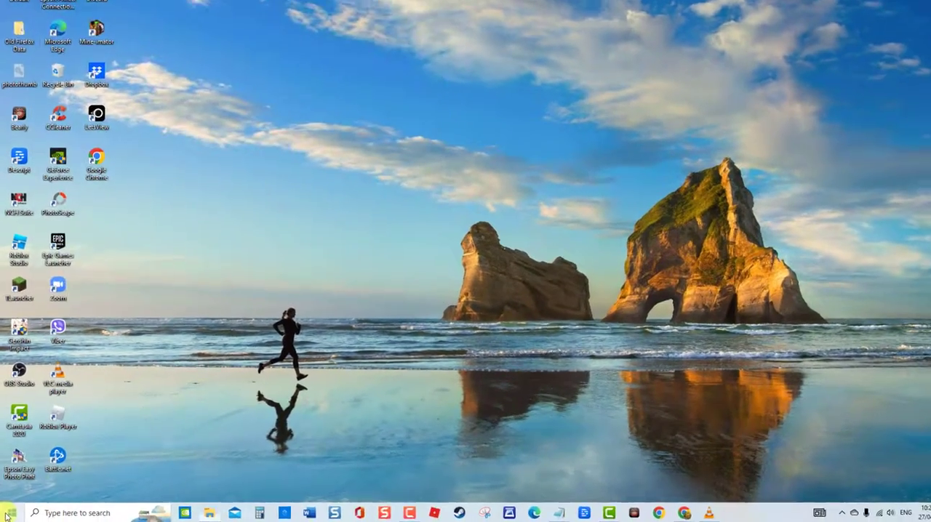
pyautogui.click(13, 512)
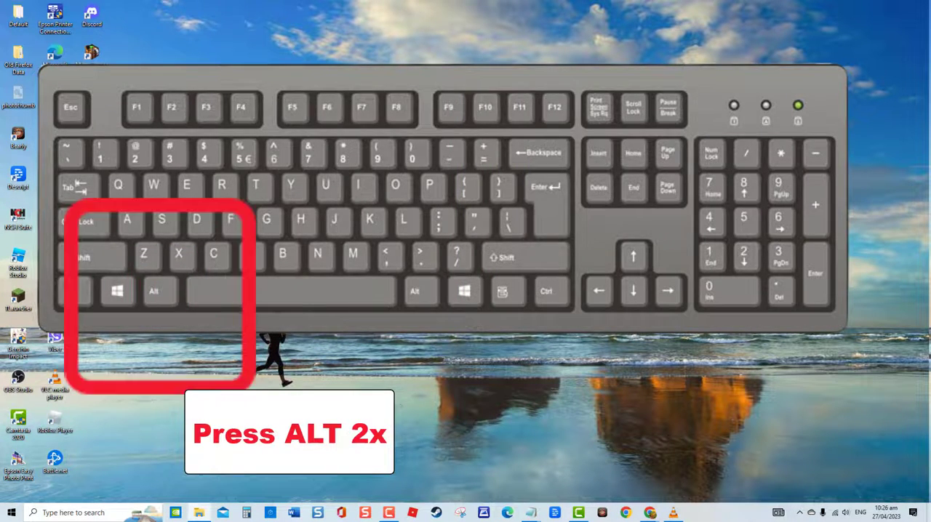
pyautogui.press('alt')
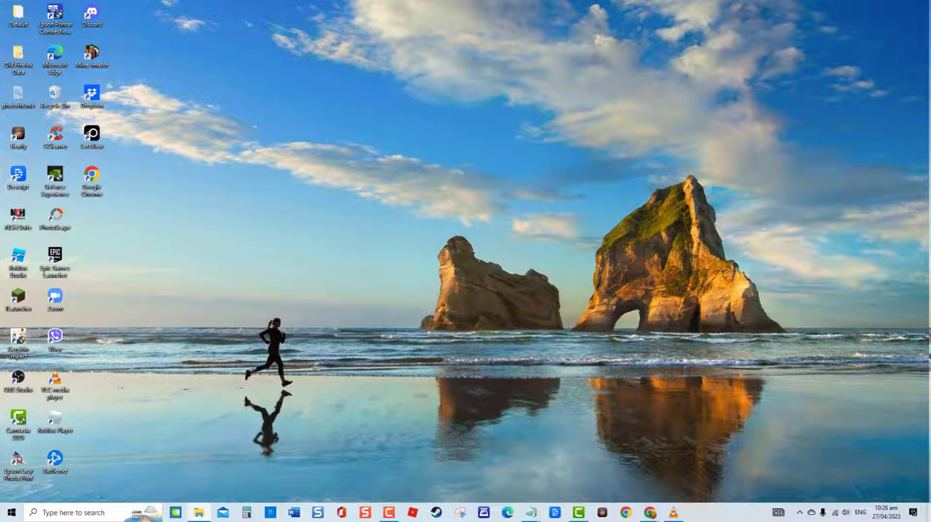